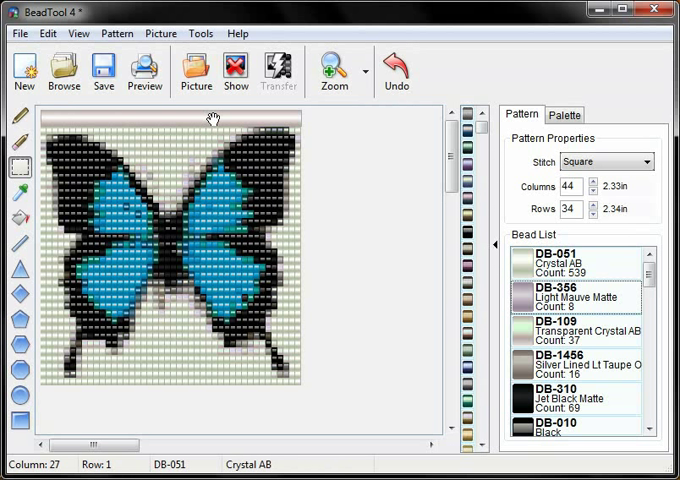
{"action": "mouse_move", "coordinate": [63, 70]}
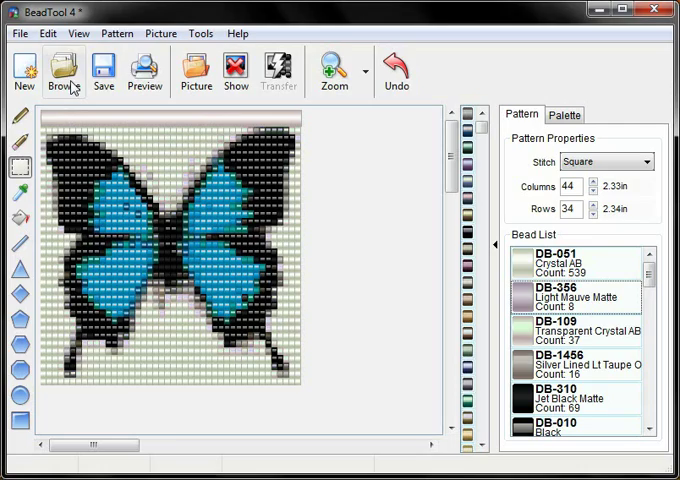
Save the blue butterfly in My Patterns as 'Butterfly', described 'Just a blue butterfly'.
{"action": "left_click", "coordinate": [66, 70]}
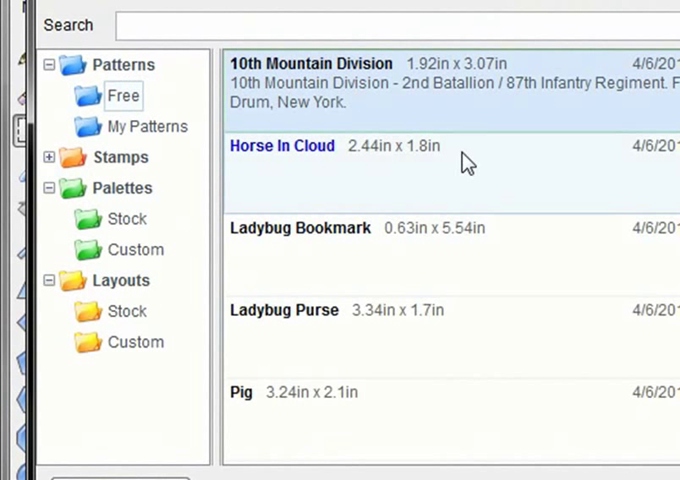
{"action": "left_click", "coordinate": [148, 126]}
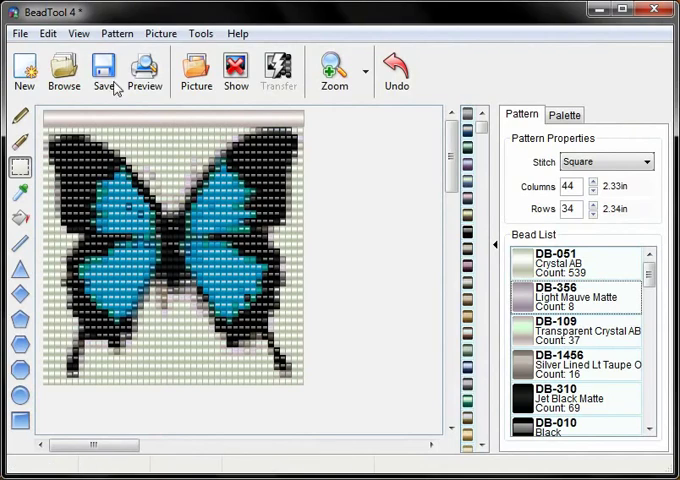
{"action": "left_click", "coordinate": [102, 70]}
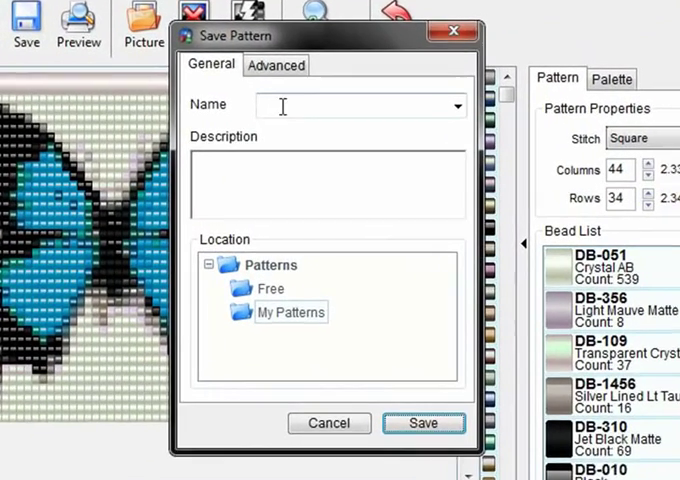
{"action": "type", "text": "B"}
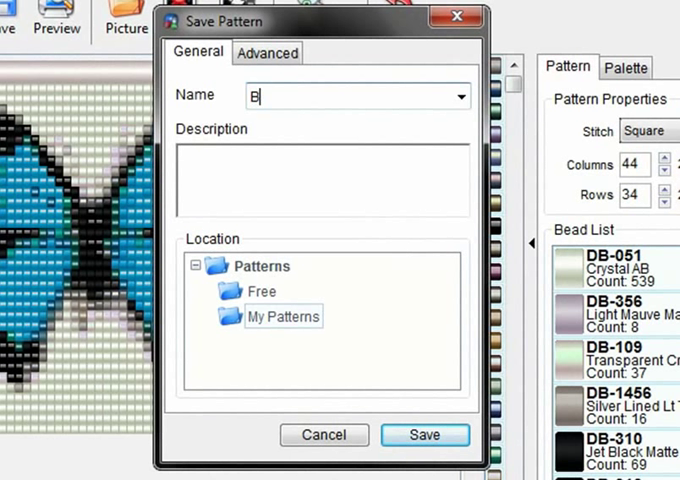
{"action": "type", "text": "utterfly"}
{"action": "left_click", "coordinate": [323, 180]}
{"action": "type", "text": "J"}
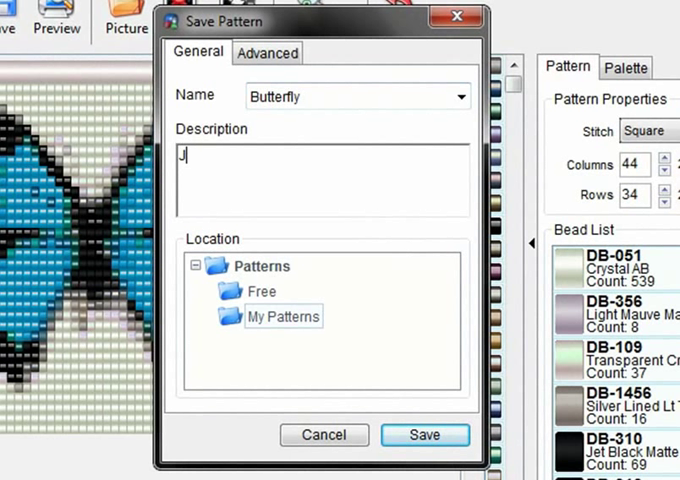
{"action": "type", "text": "ust a blue b"}
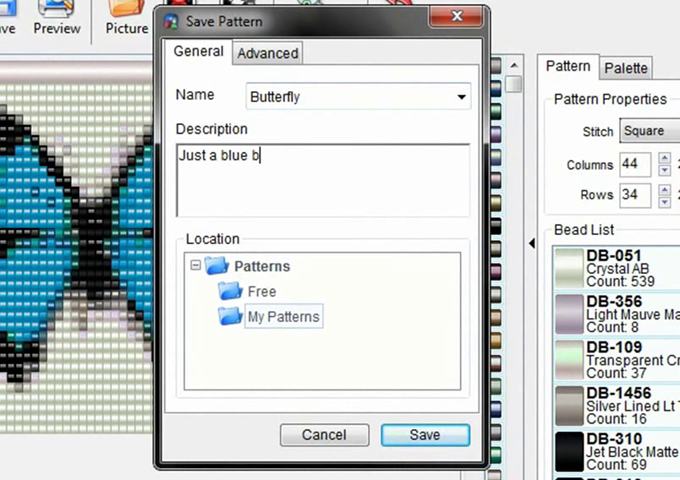
{"action": "type", "text": "utterfly"}
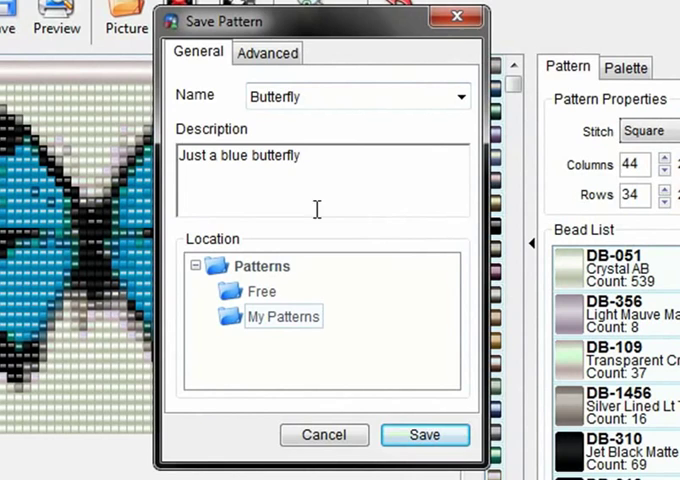
{"action": "mouse_move", "coordinate": [268, 328]}
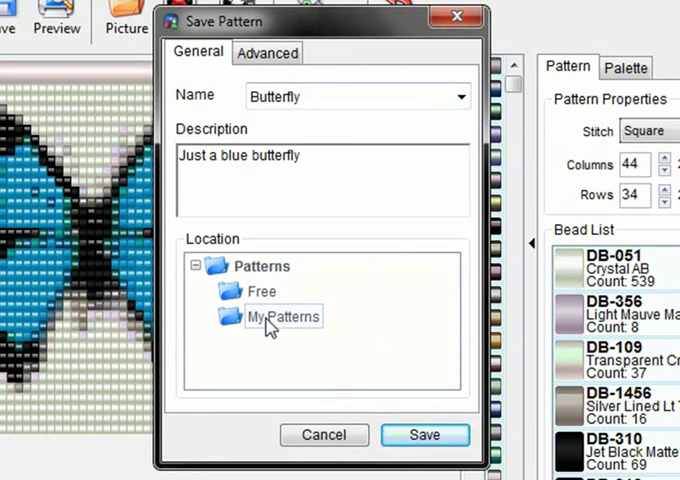
{"action": "left_click", "coordinate": [424, 435]}
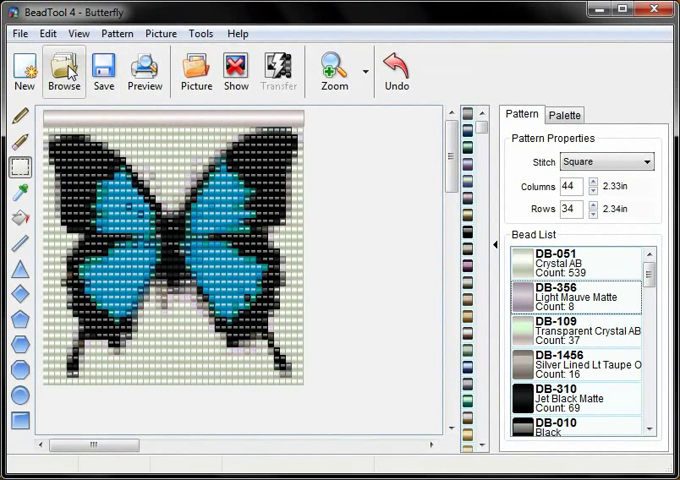
Confirm Butterfly is listed in My Patterns, then open the Ladybug Bookmark peyote pattern.
{"action": "left_click", "coordinate": [63, 70]}
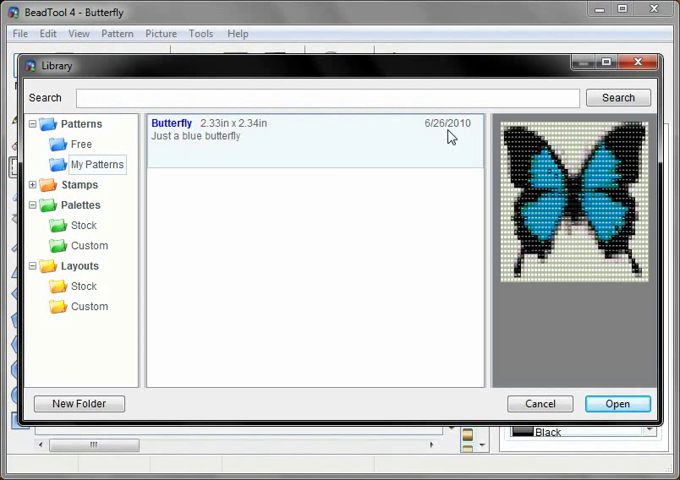
{"action": "mouse_move", "coordinate": [324, 172]}
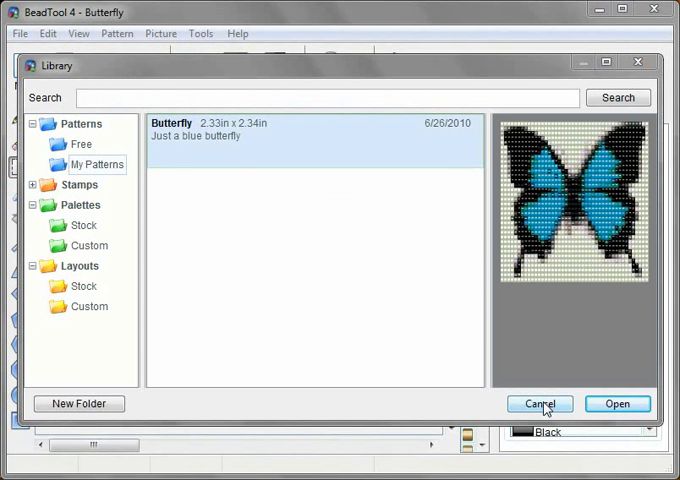
{"action": "left_click", "coordinate": [617, 403]}
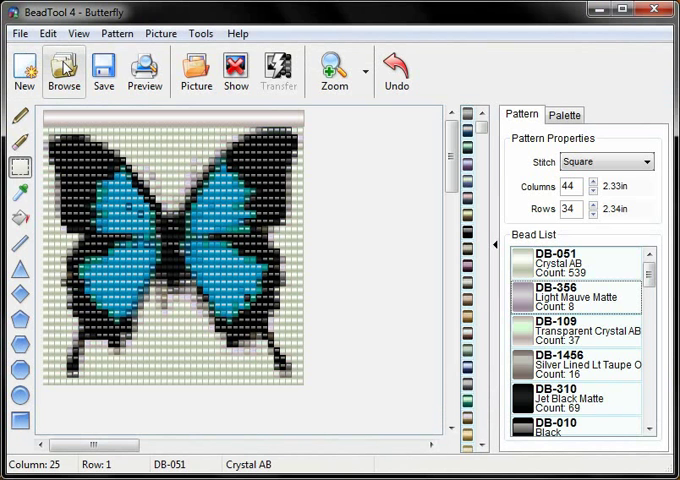
{"action": "left_click", "coordinate": [63, 71]}
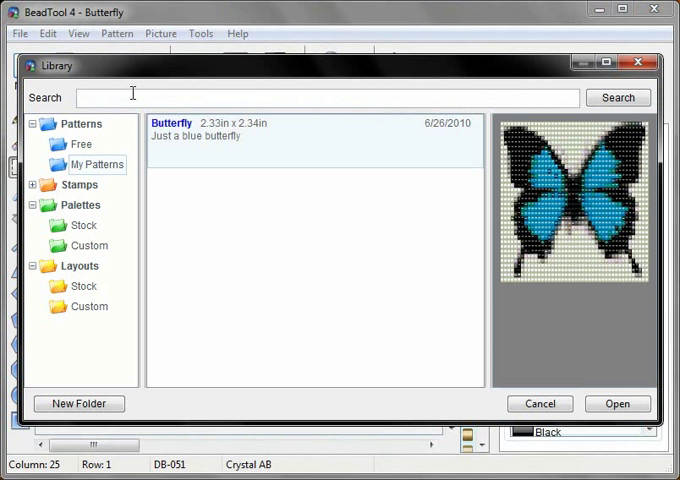
{"action": "left_click", "coordinate": [81, 143]}
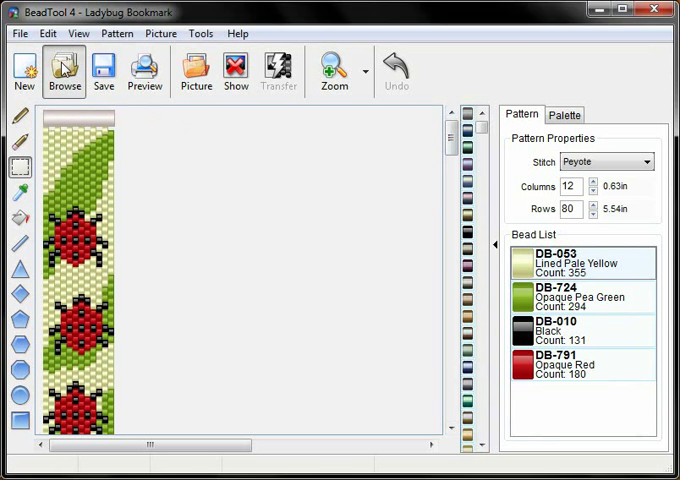
{"action": "left_click", "coordinate": [64, 70]}
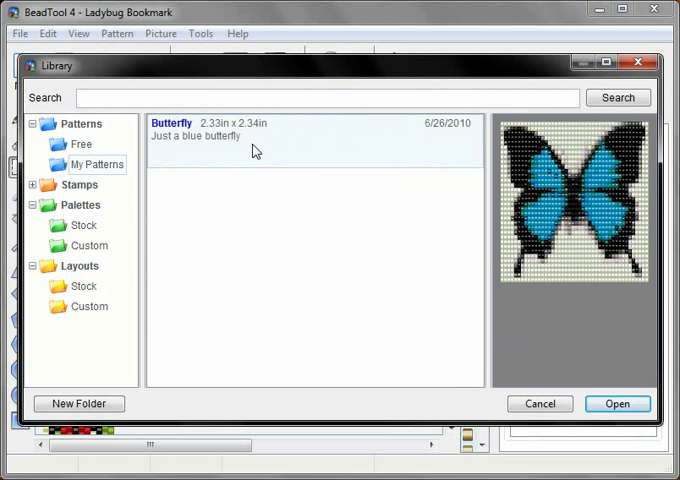
Change the Butterfly pattern's name to 'Blue Butterfly' in its Properties and select it.
{"action": "right_click", "coordinate": [255, 150]}
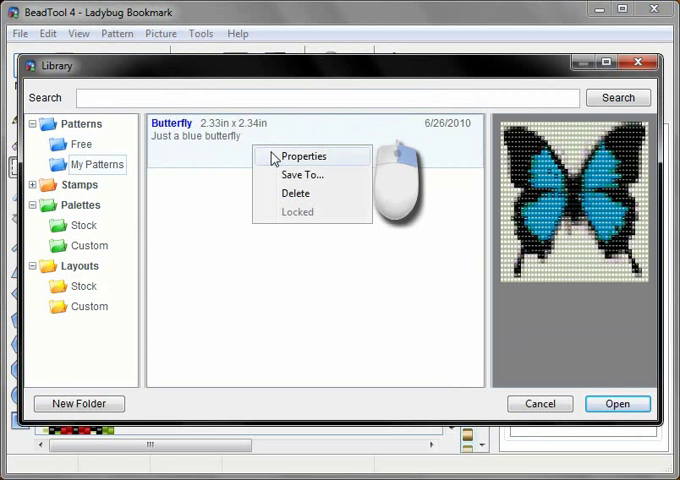
{"action": "left_click", "coordinate": [304, 156]}
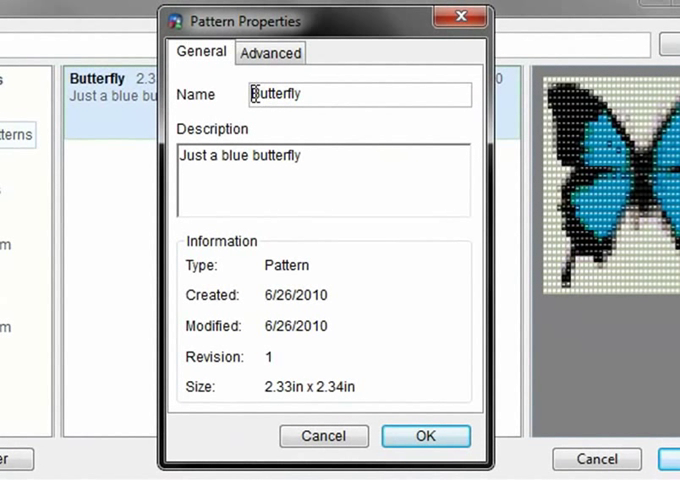
{"action": "type", "text": "Blue"}
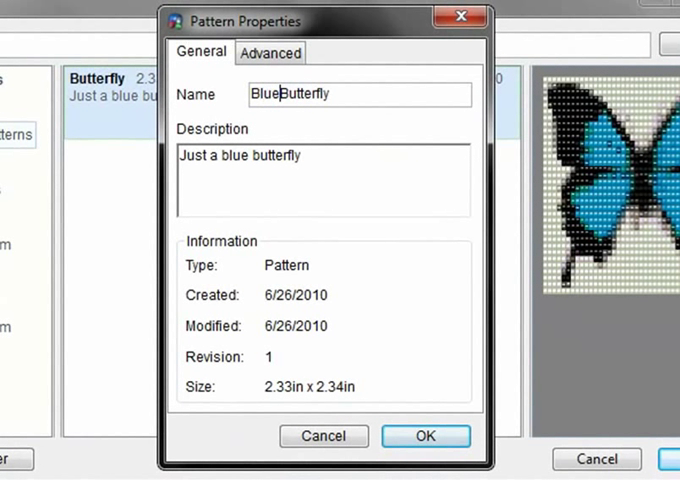
{"action": "left_click", "coordinate": [425, 436]}
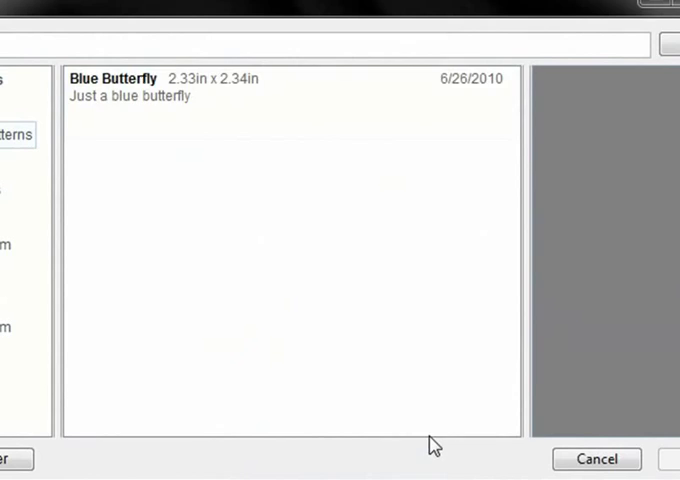
{"action": "left_click", "coordinate": [250, 135]}
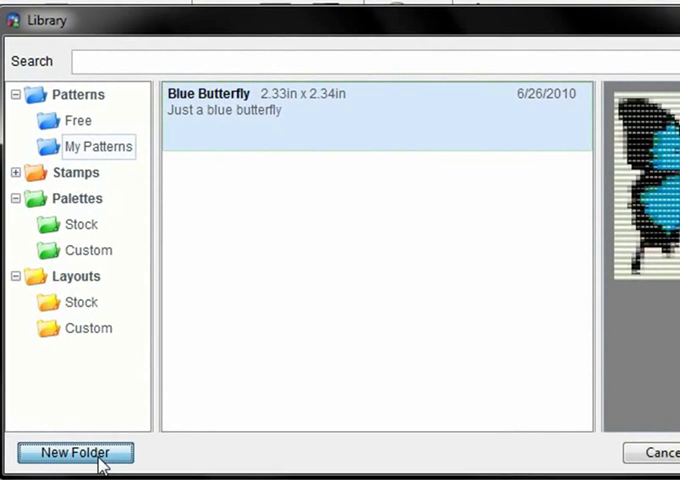
Add a 'Butterflies' folder under Patterns, alongside Free and My Patterns.
{"action": "left_click", "coordinate": [75, 452]}
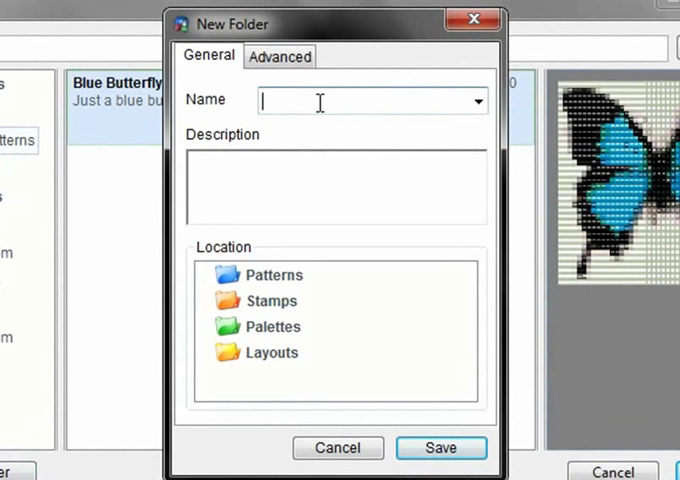
{"action": "type", "text": "B"}
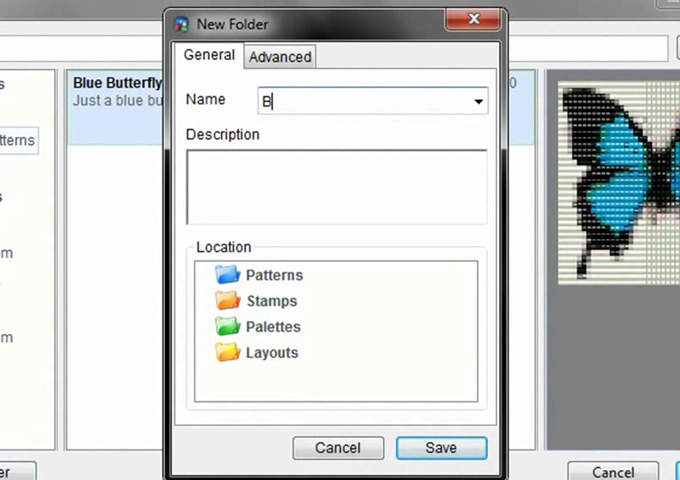
{"action": "type", "text": "utterflies"}
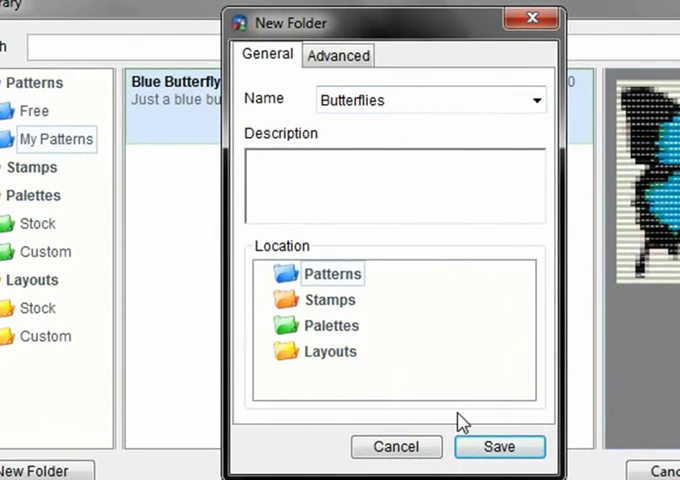
{"action": "left_click", "coordinate": [500, 446]}
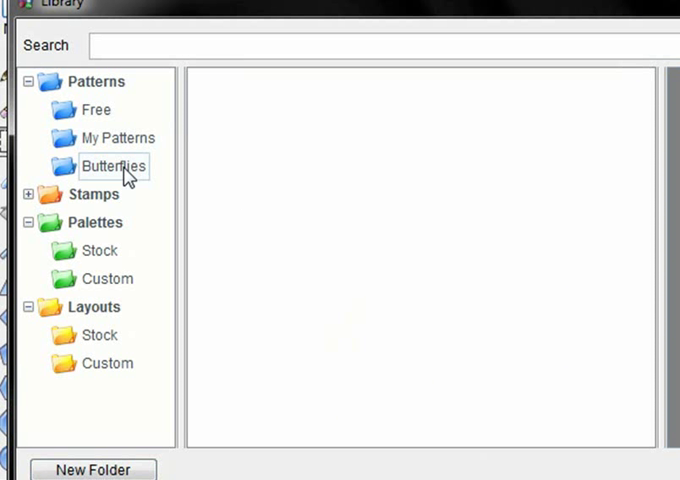
{"action": "mouse_move", "coordinate": [118, 163]}
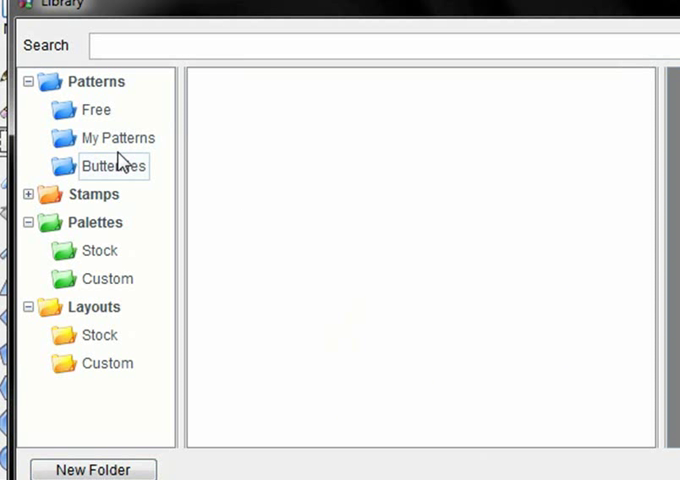
File Blue Butterfly and the free Butterfly template into Butterflies, then check its contents.
{"action": "left_click", "coordinate": [119, 138]}
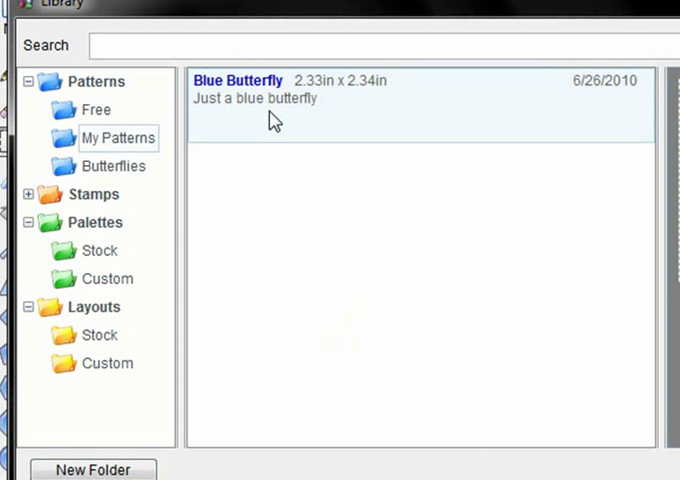
{"action": "mouse_move", "coordinate": [110, 175]}
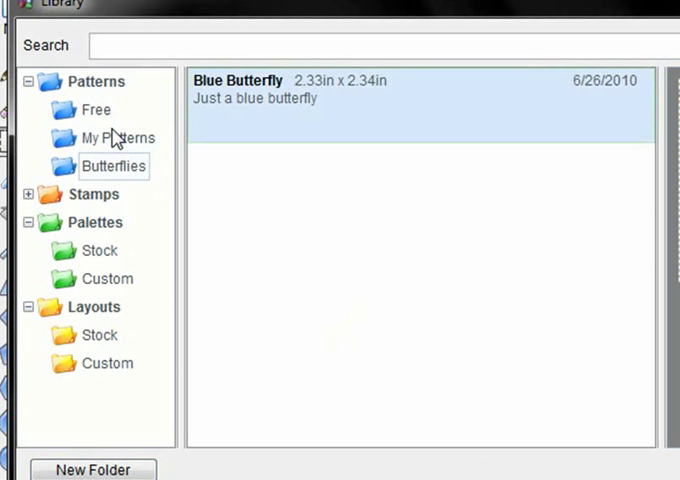
{"action": "left_click", "coordinate": [95, 109]}
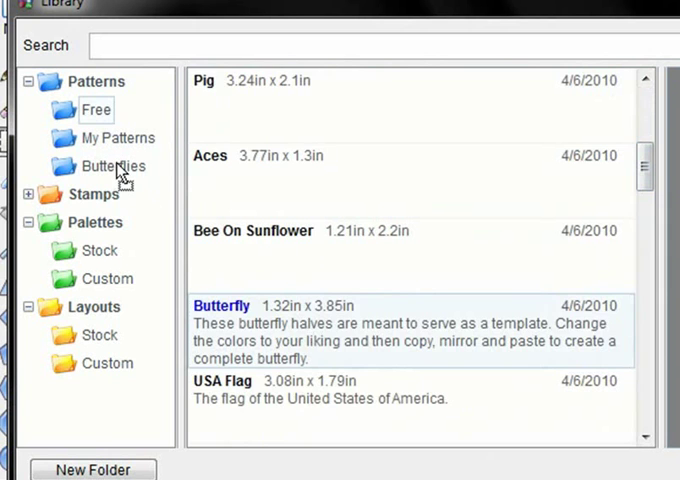
{"action": "left_click", "coordinate": [111, 166]}
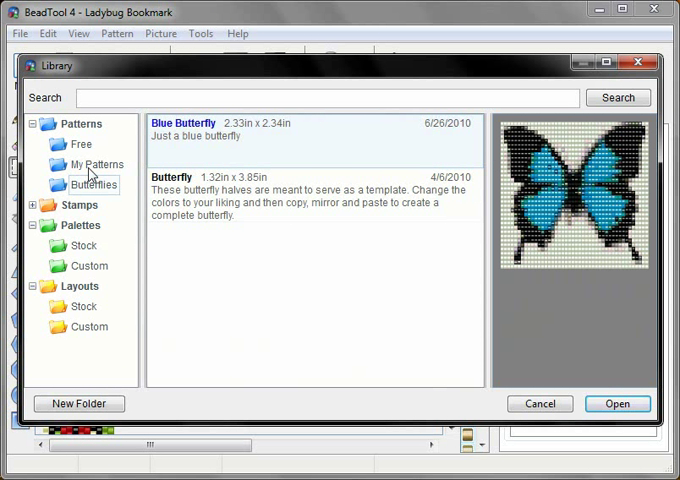
{"action": "mouse_move", "coordinate": [323, 267]}
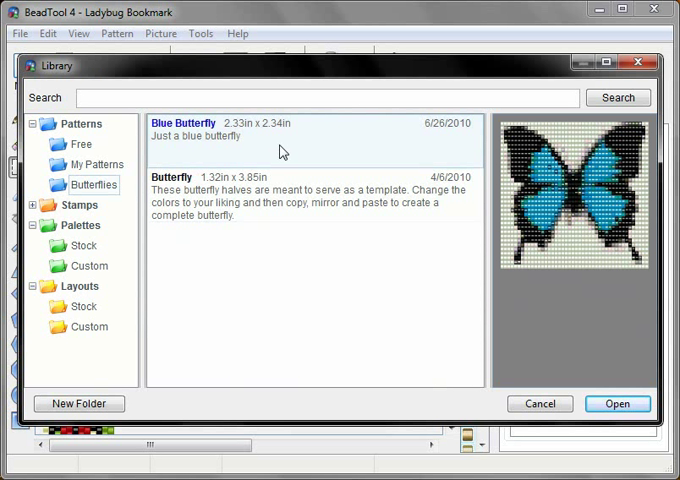
{"action": "mouse_move", "coordinate": [286, 150]}
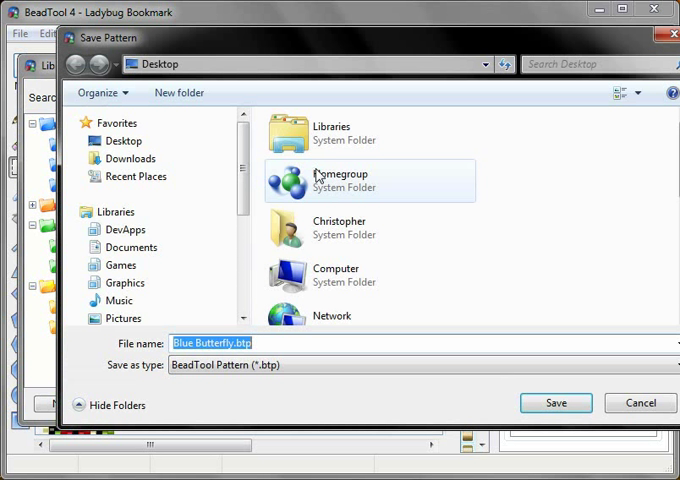
Export Blue Butterfly.btp to the Desktop and close the library.
{"action": "left_click", "coordinate": [124, 140]}
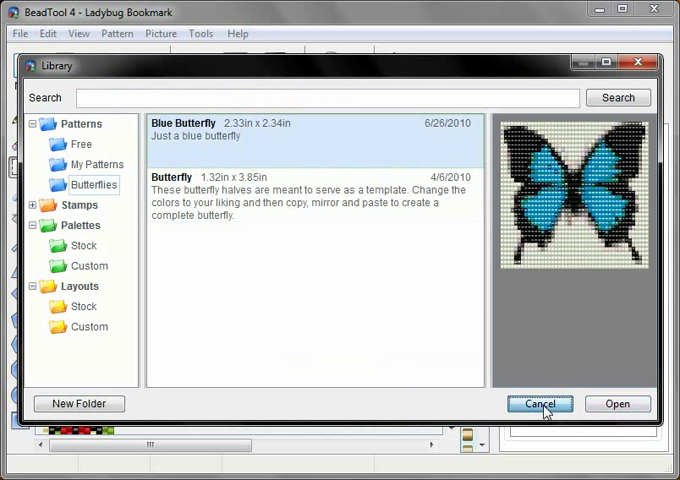
{"action": "left_click", "coordinate": [540, 404]}
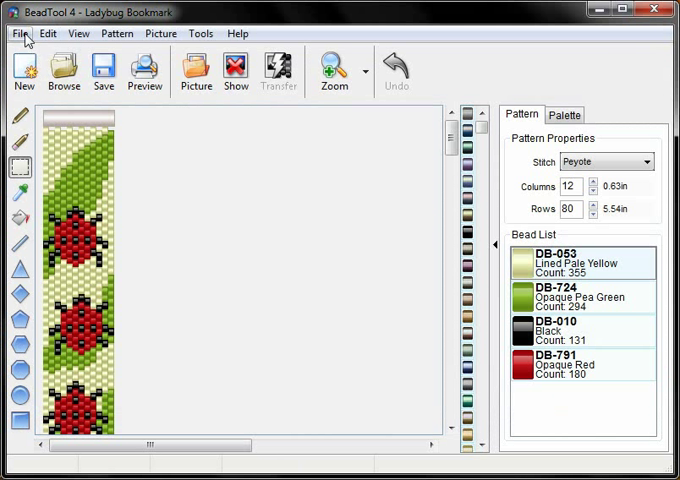
Import Blue Butterfly.btp from the Desktop via File > Import and confirm it in My Patterns.
{"action": "left_click", "coordinate": [20, 33]}
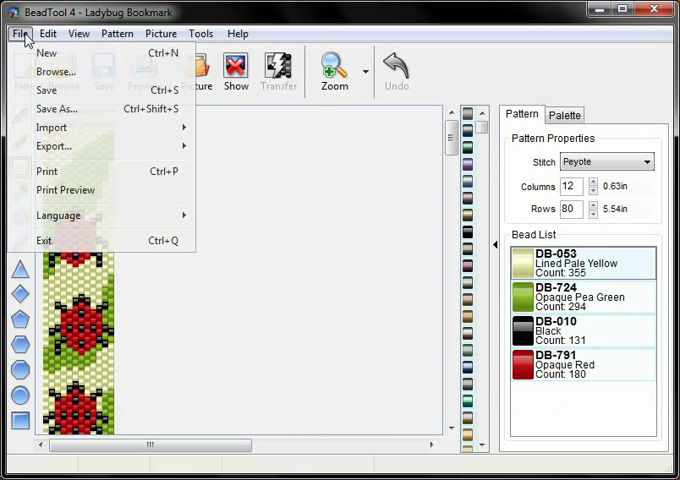
{"action": "mouse_move", "coordinate": [52, 128]}
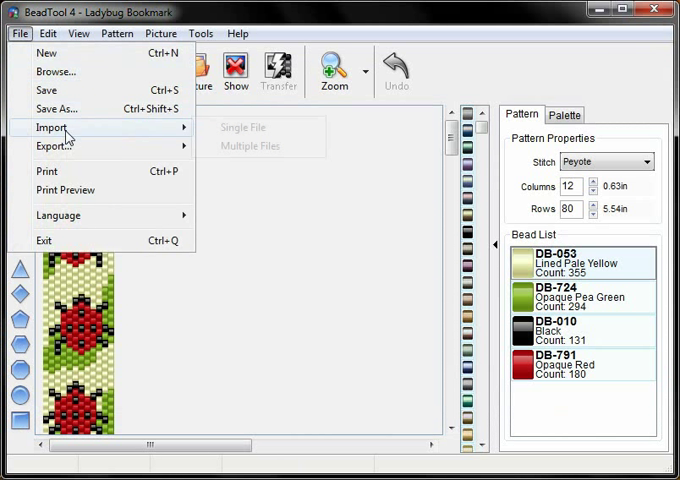
{"action": "mouse_move", "coordinate": [55, 127]}
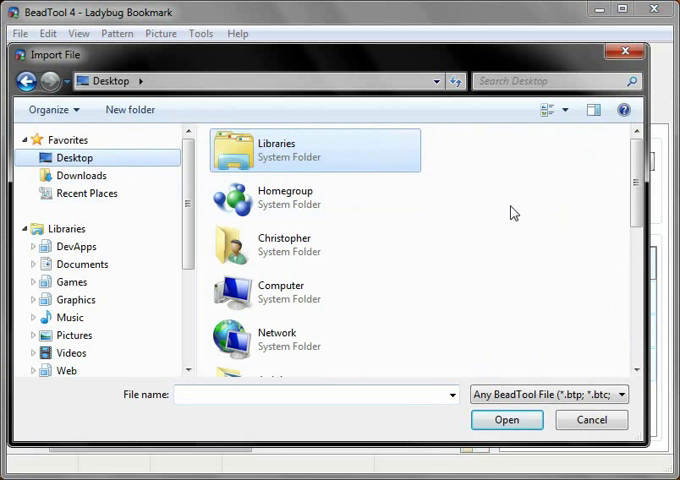
{"action": "scroll", "scroll_direction": "down", "scroll_amount": 3}
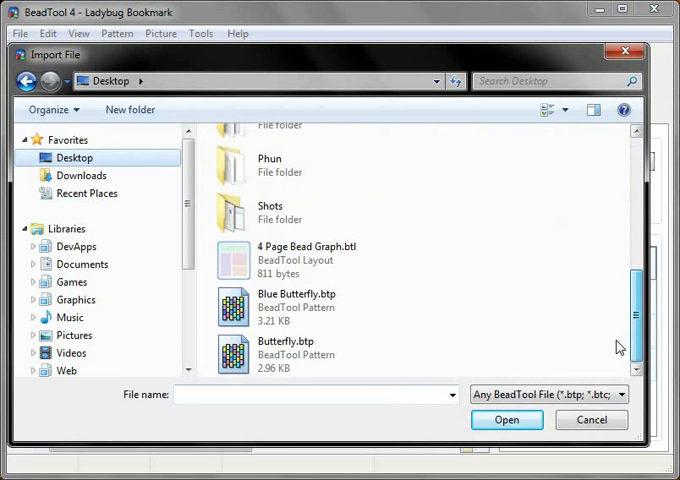
{"action": "left_click", "coordinate": [297, 305]}
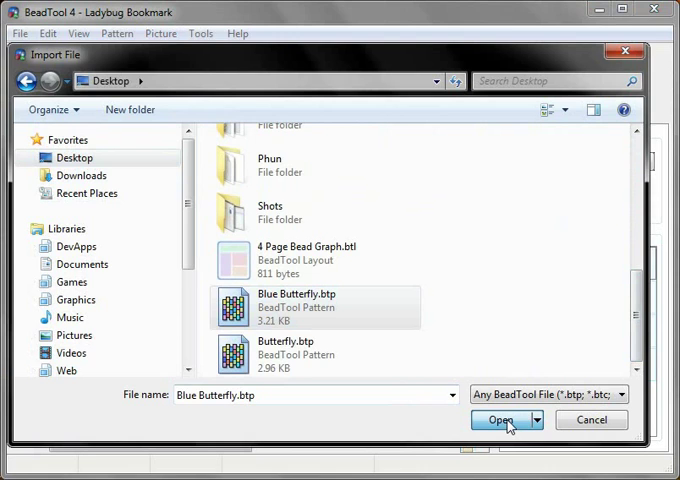
{"action": "left_click", "coordinate": [501, 419]}
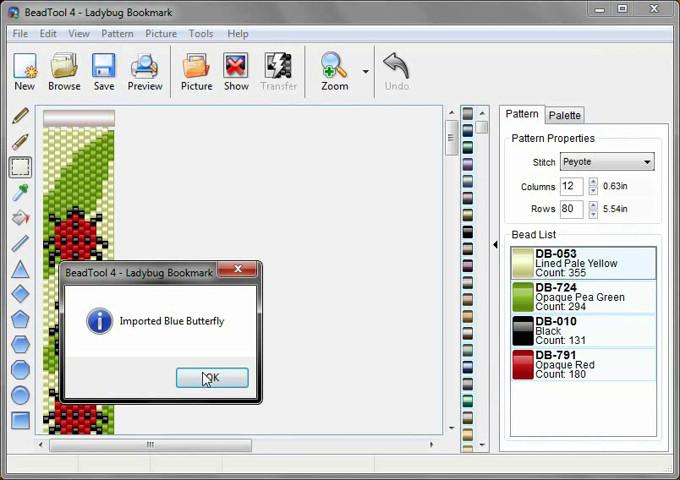
{"action": "left_click", "coordinate": [210, 378]}
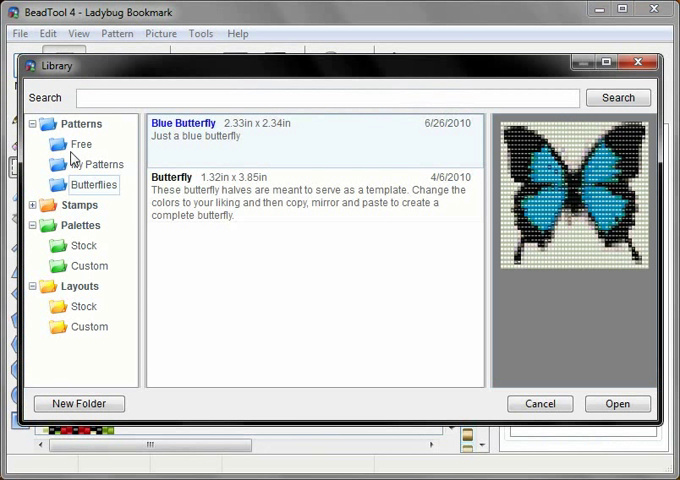
{"action": "left_click", "coordinate": [99, 164]}
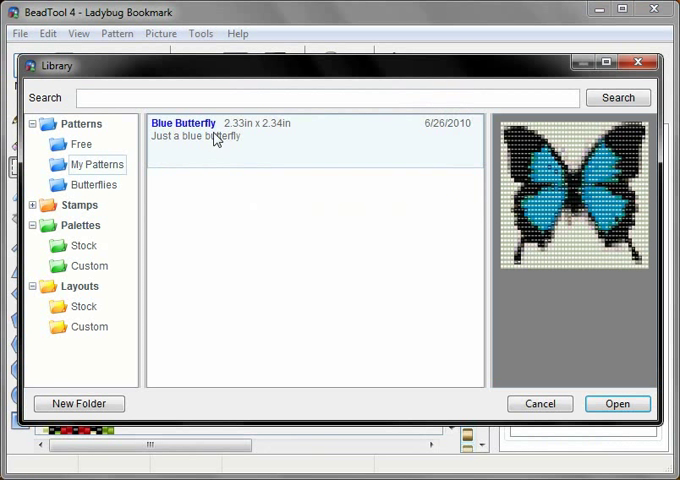
{"action": "mouse_move", "coordinate": [82, 186]}
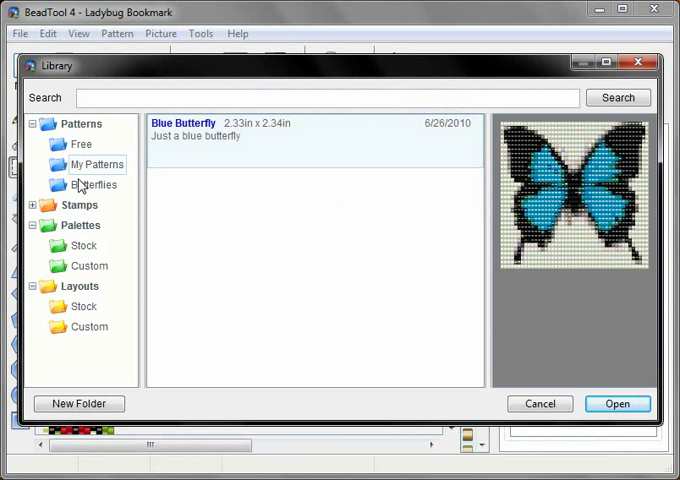